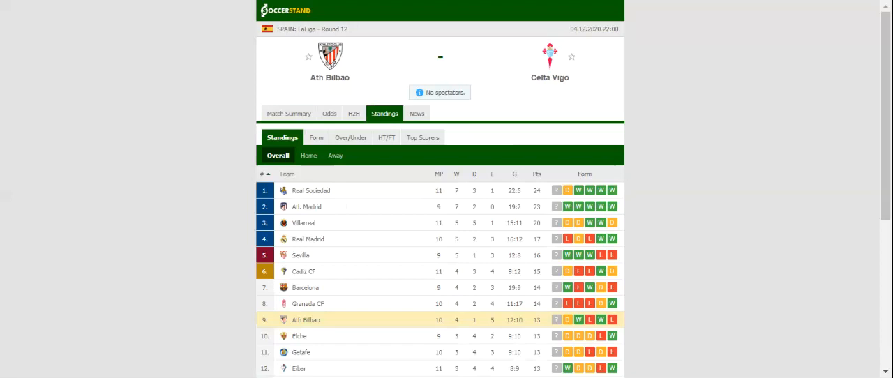
Switch the Ath Bilbao vs Celta Vigo match page to H2H, listing both teams' recent results.
click(360, 113)
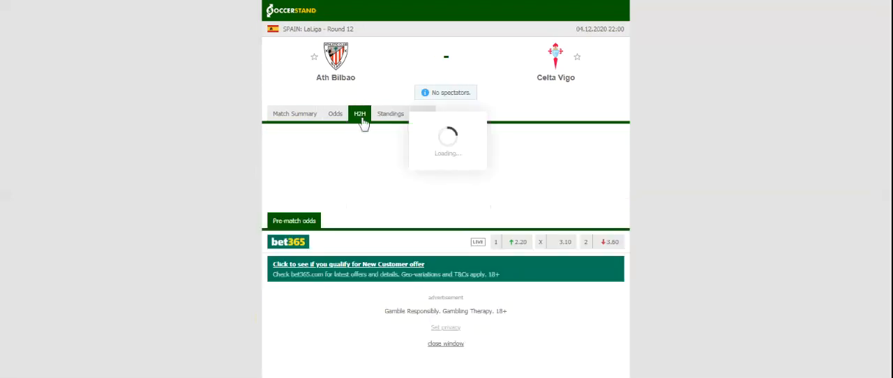
click(360, 115)
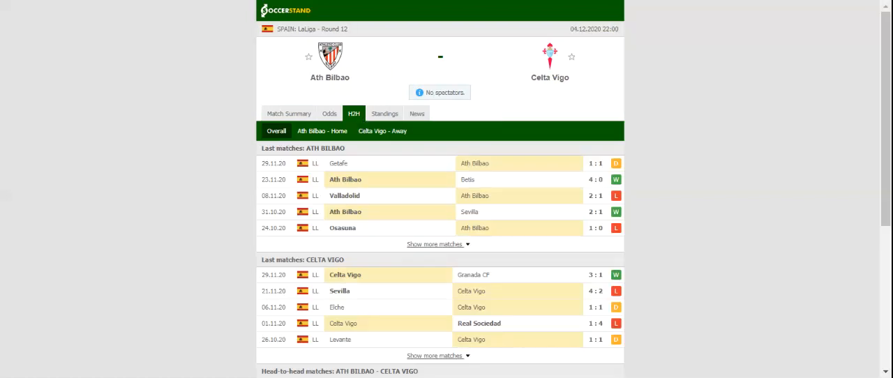